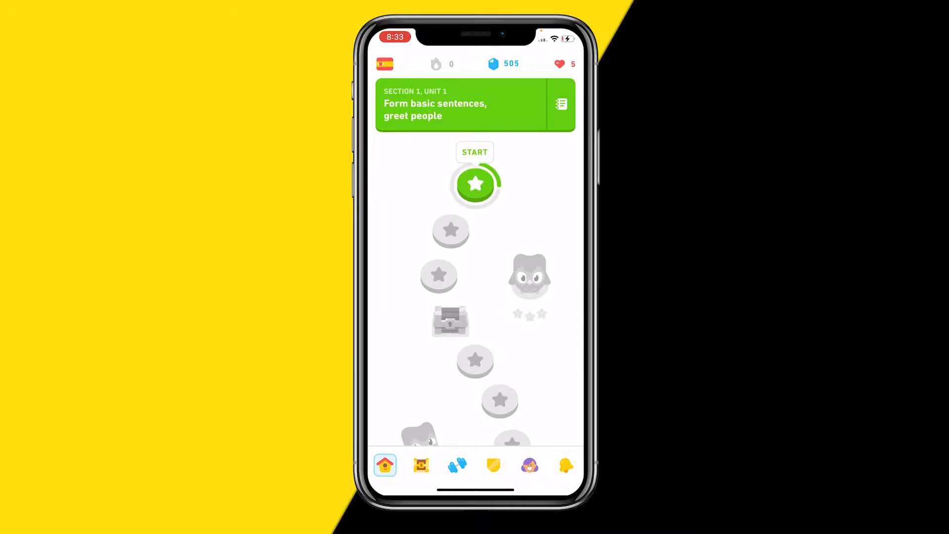
Step: Open the Duolingo profile page from the bottom navigation bar
left_click(529, 464)
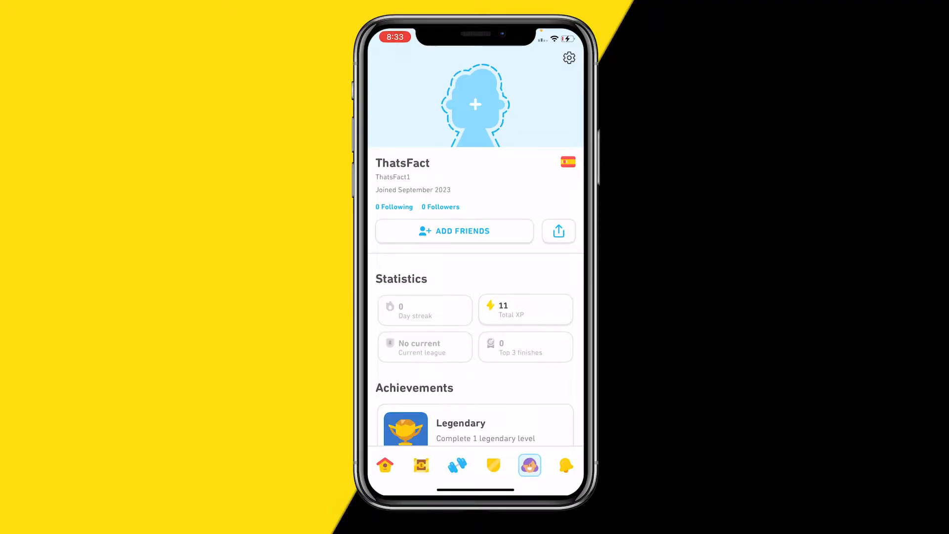
Step: Open Duolingo's settings from the profile gear icon, then head to the home screen
left_click(568, 57)
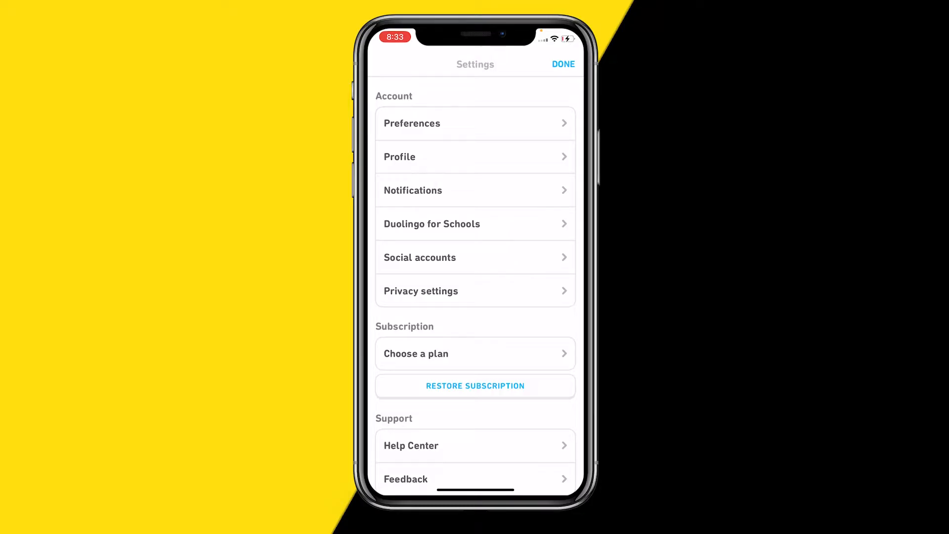
scroll("down", 3)
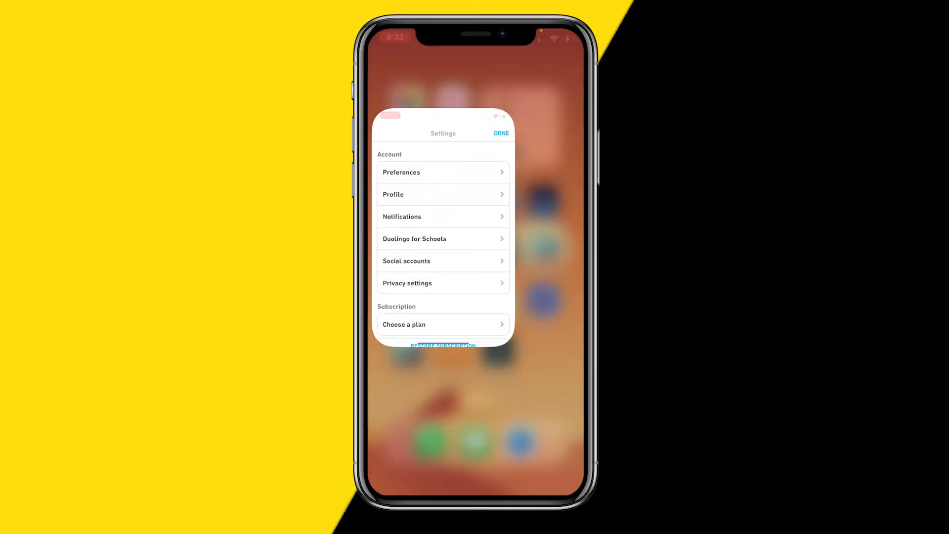
Step: Open iOS Settings, go to Display & Brightness, and choose the Dark appearance
left_click(501, 132)
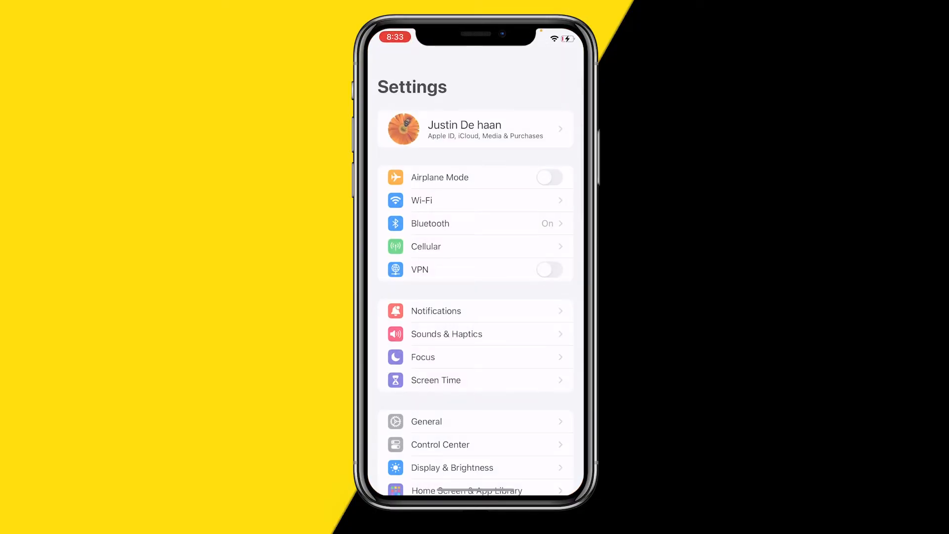
scroll("down", 3)
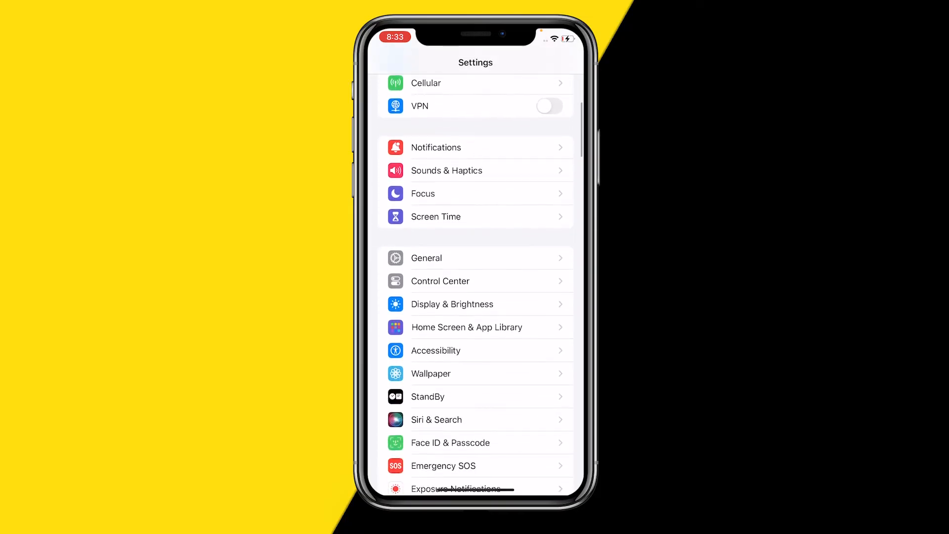
left_click(452, 303)
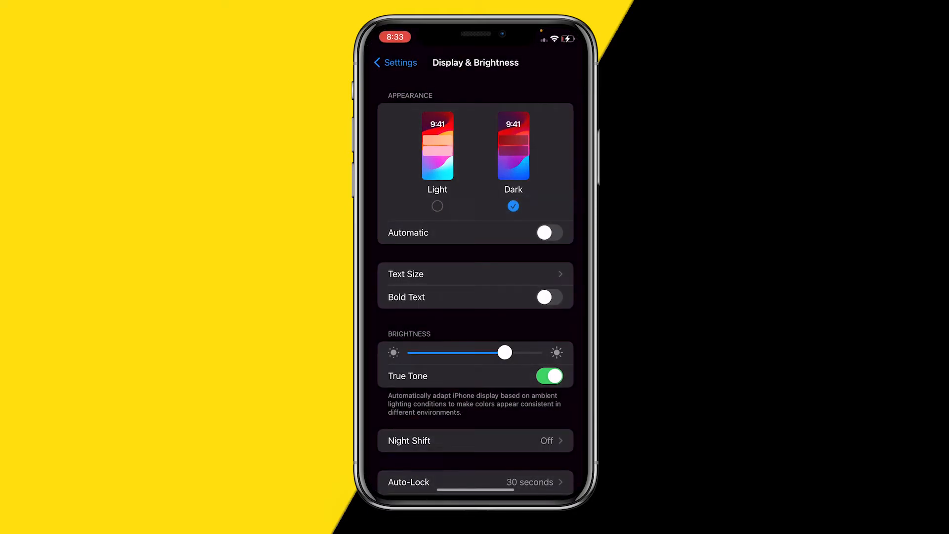
Step: Return to Duolingo and close settings with DONE to view the dark-mode profile
scroll("down", 3)
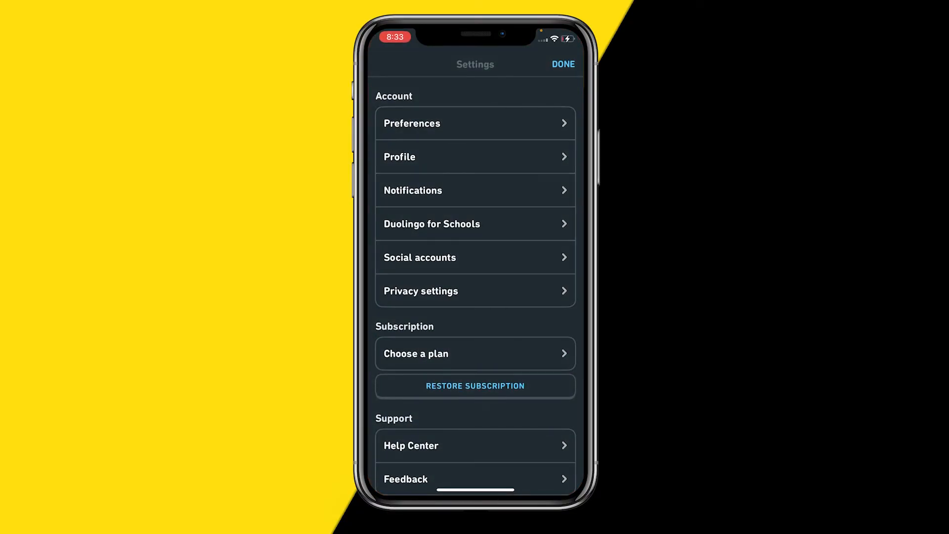
left_click(562, 64)
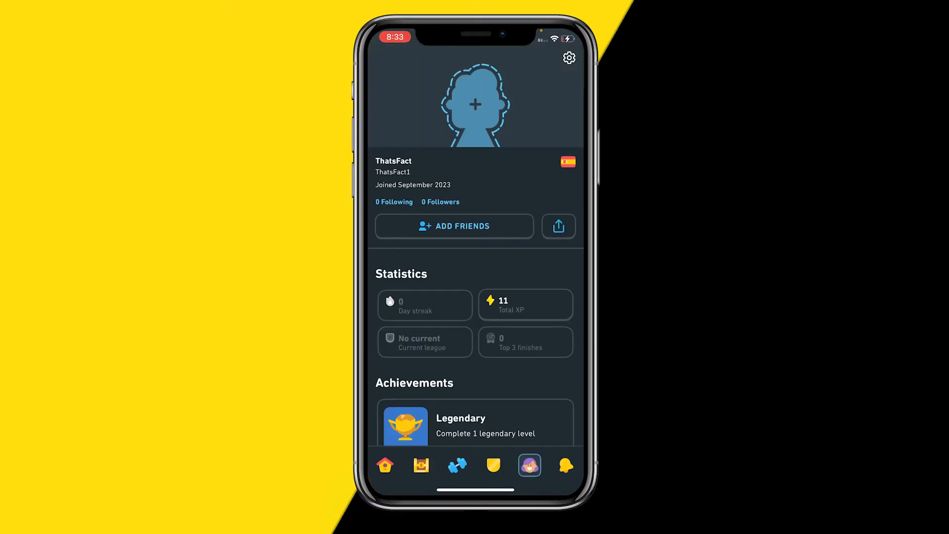